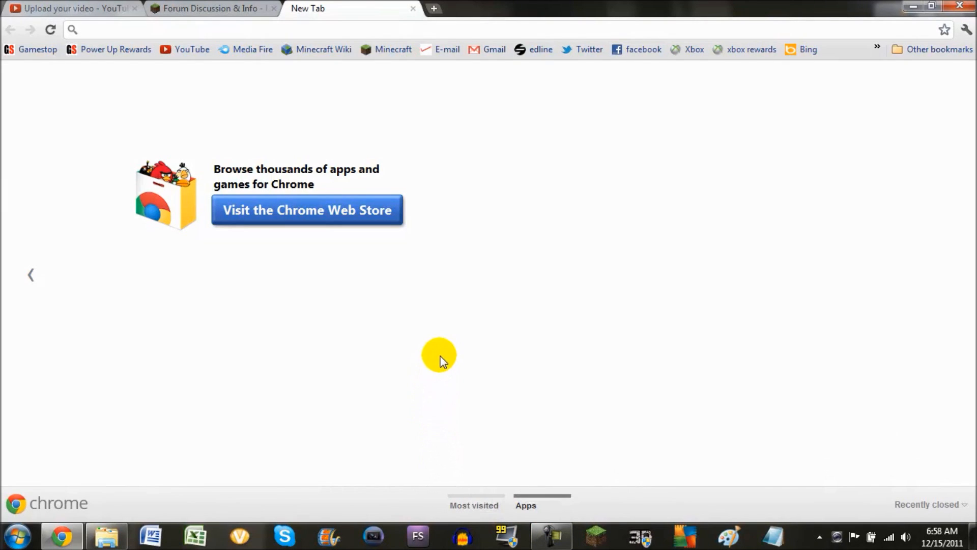
{"action": "mouse_move", "coordinate": [349, 49]}
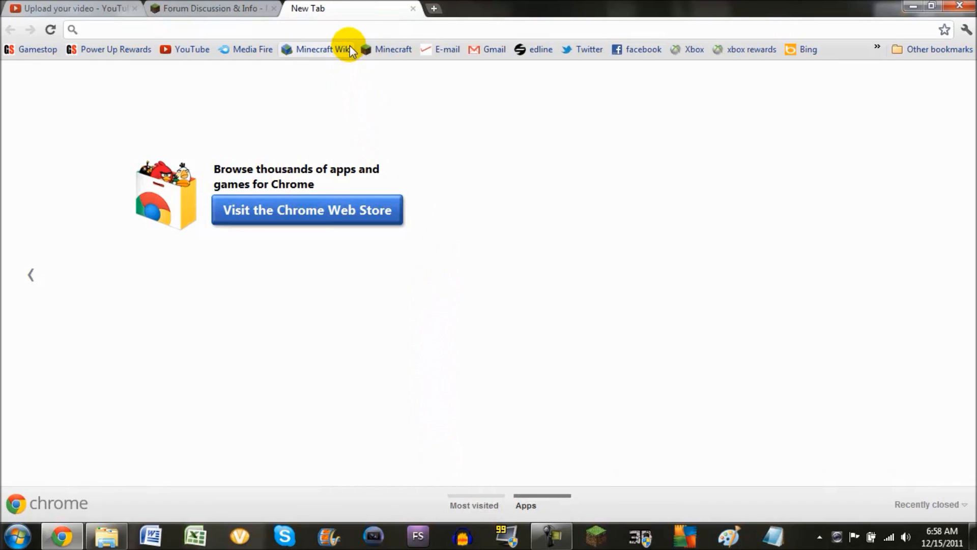
{"action": "mouse_move", "coordinate": [355, 29]}
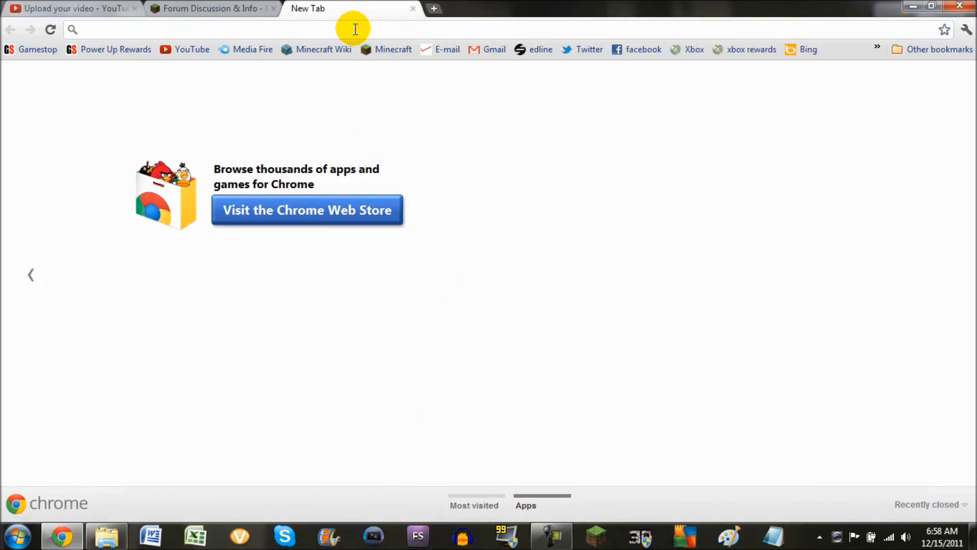
{"action": "mouse_move", "coordinate": [108, 535]}
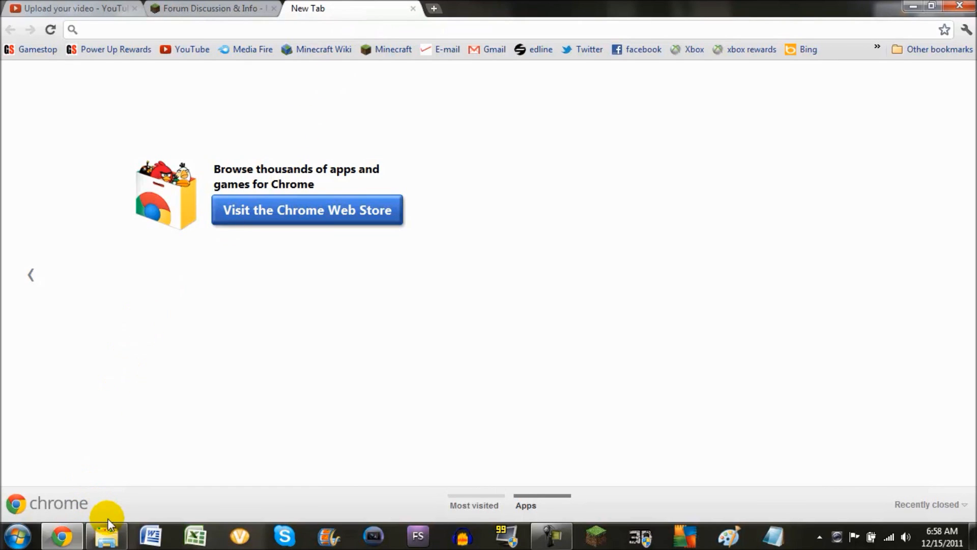
Find the 353blaze images folder, then upload 353blaze.png from the computer at imgur.com.
{"action": "left_click", "coordinate": [107, 535]}
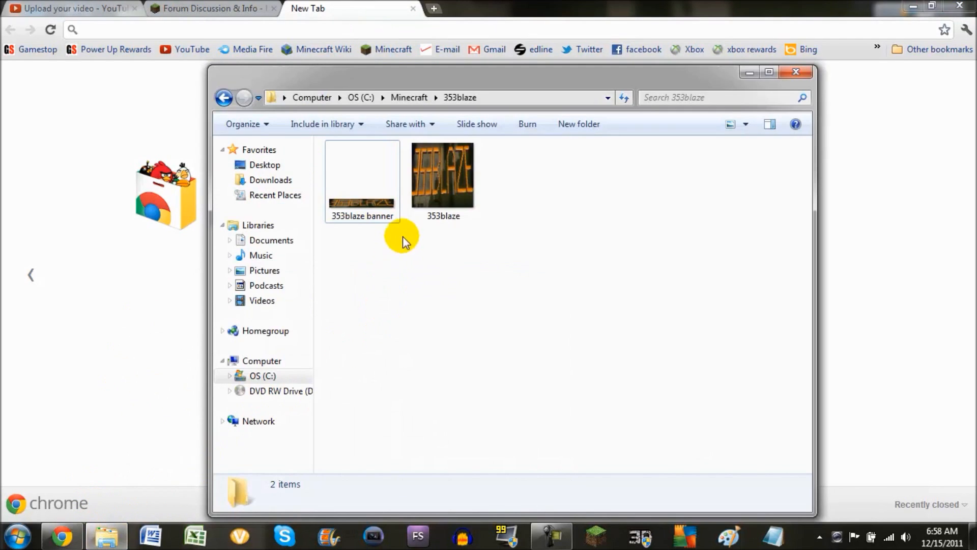
{"action": "left_click", "coordinate": [442, 175]}
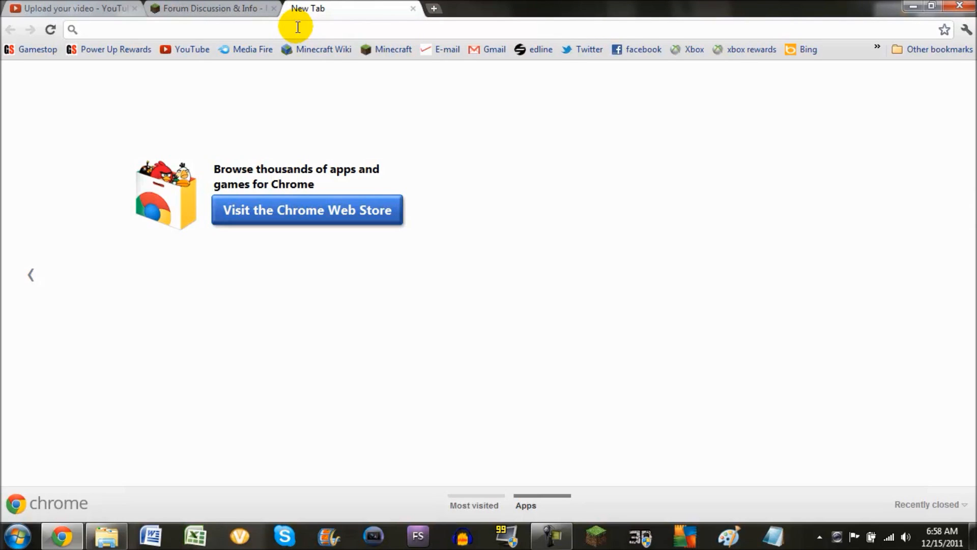
{"action": "type", "text": "imgur.com"}
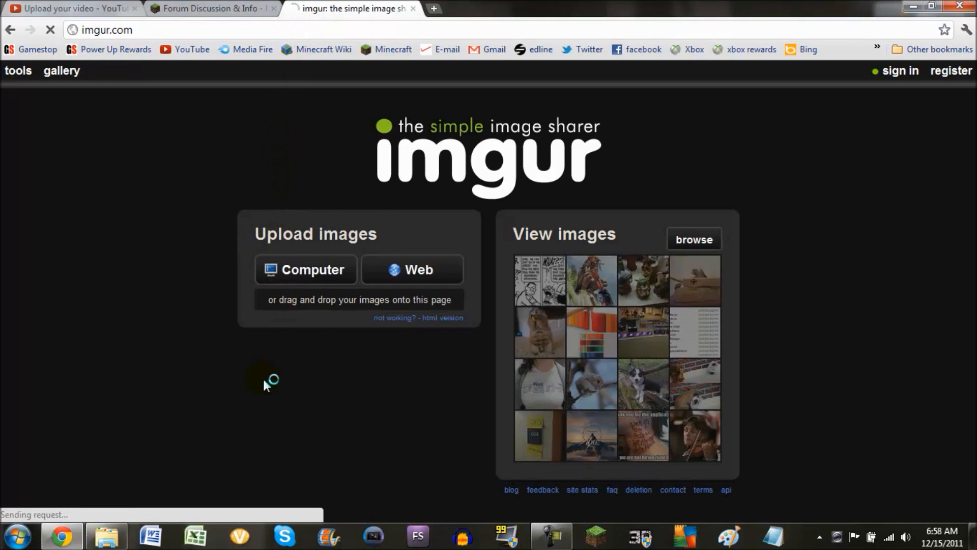
{"action": "left_click", "coordinate": [305, 270]}
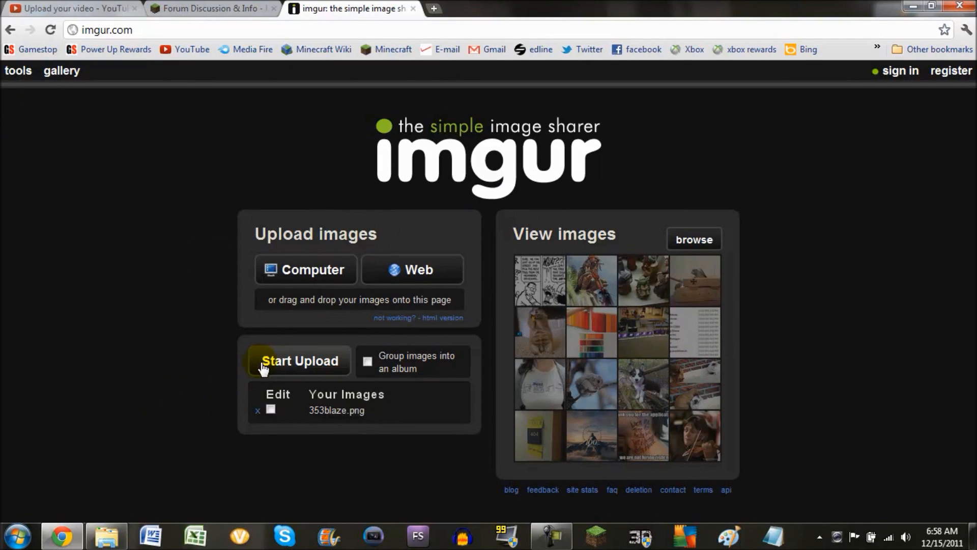
{"action": "mouse_move", "coordinate": [382, 208]}
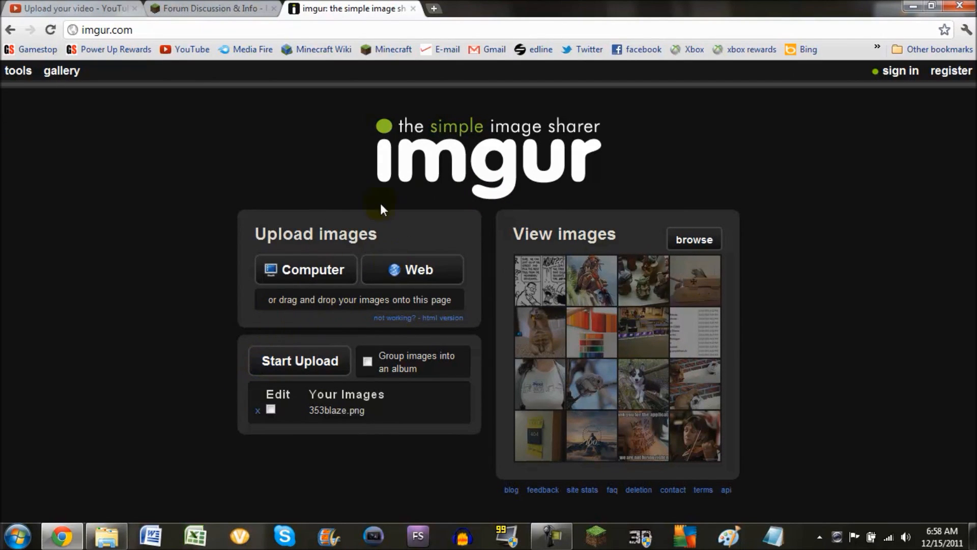
{"action": "mouse_move", "coordinate": [333, 286]}
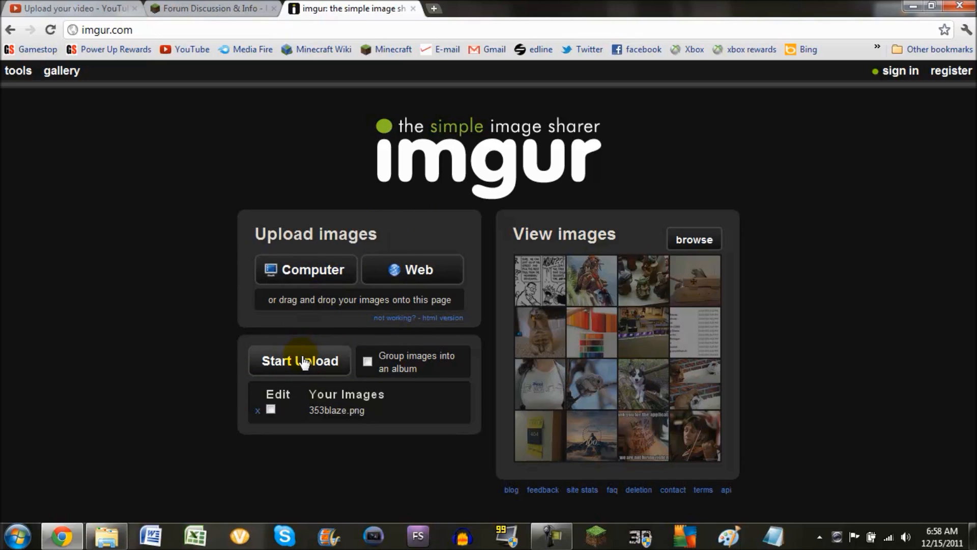
{"action": "left_click", "coordinate": [299, 360]}
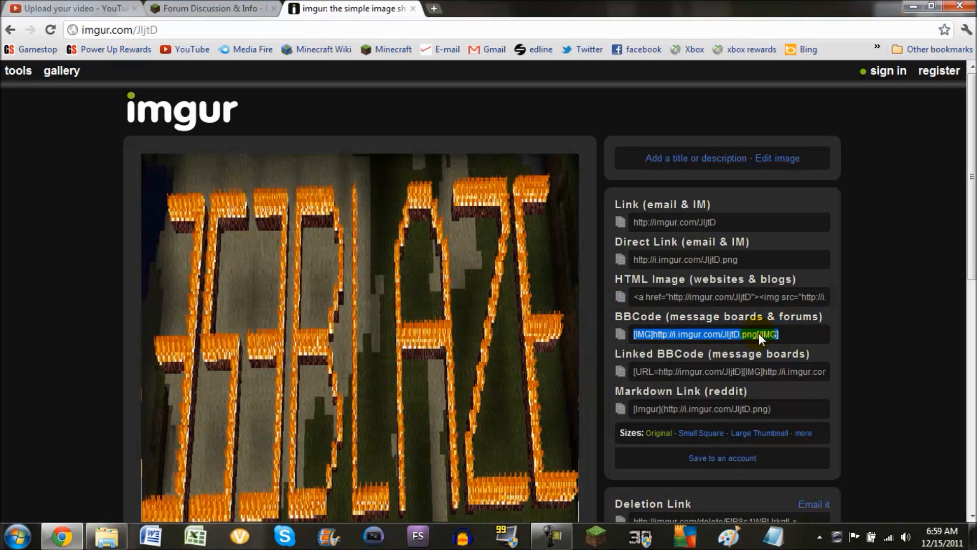
{"action": "mouse_move", "coordinate": [236, 14]}
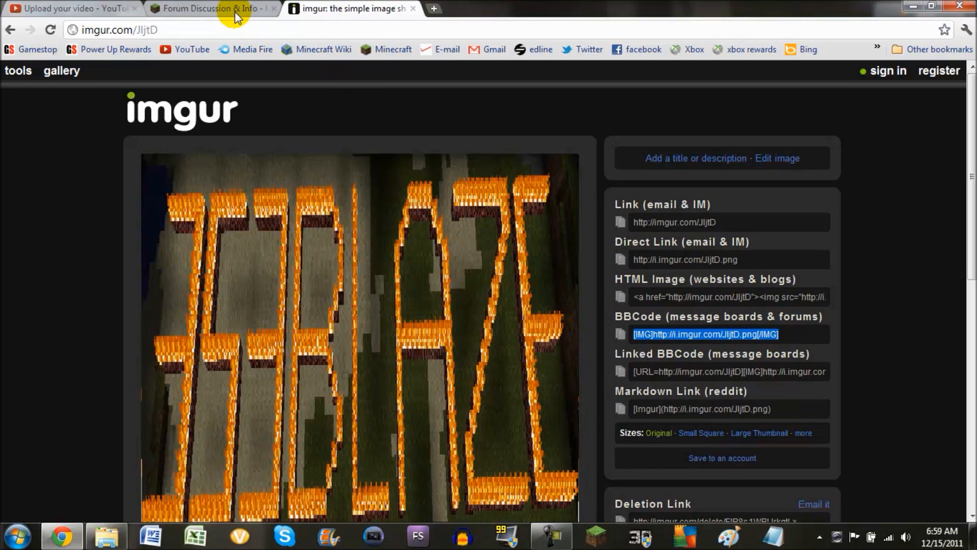
{"action": "left_click", "coordinate": [209, 8]}
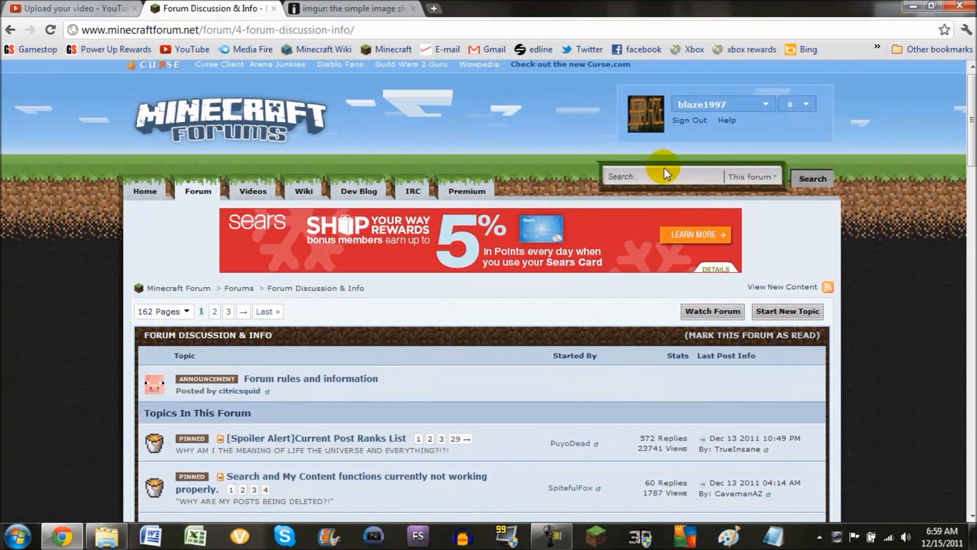
{"action": "left_click", "coordinate": [787, 311]}
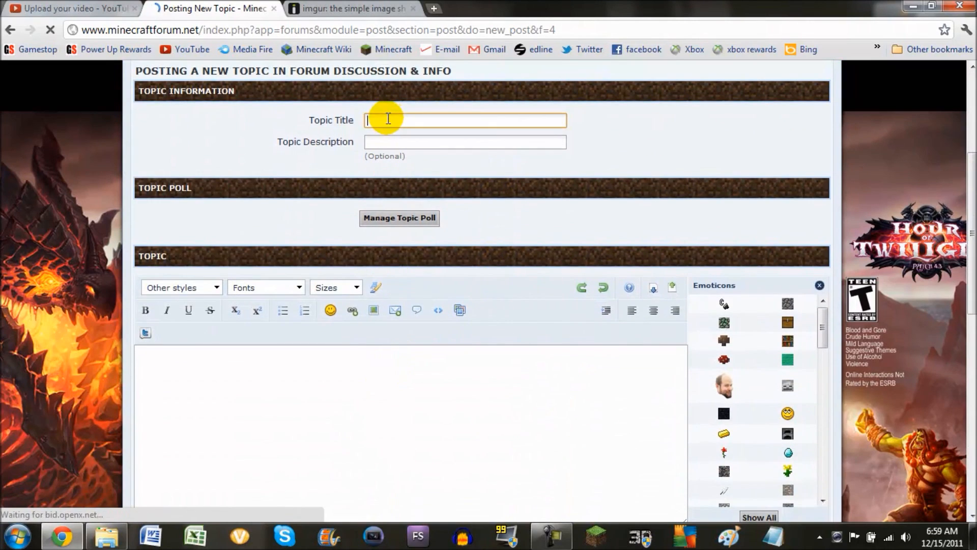
{"action": "type", "text": "How To"}
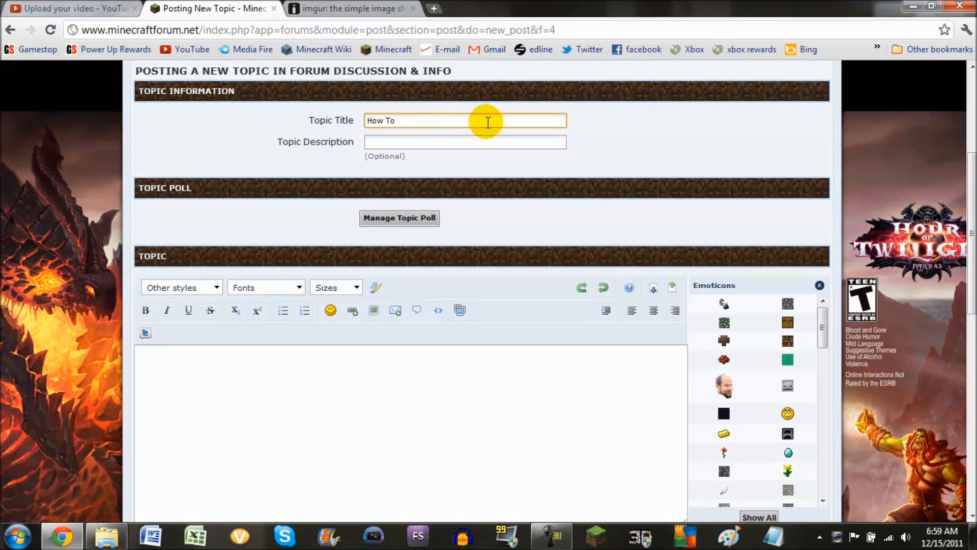
{"action": "type", "text": "U"}
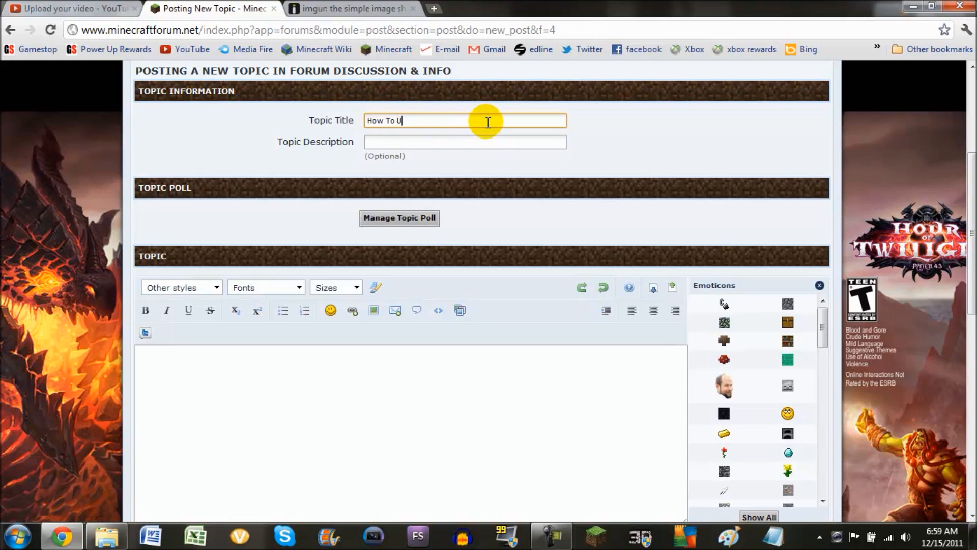
{"action": "type", "text": "pload Pictures To Mi"}
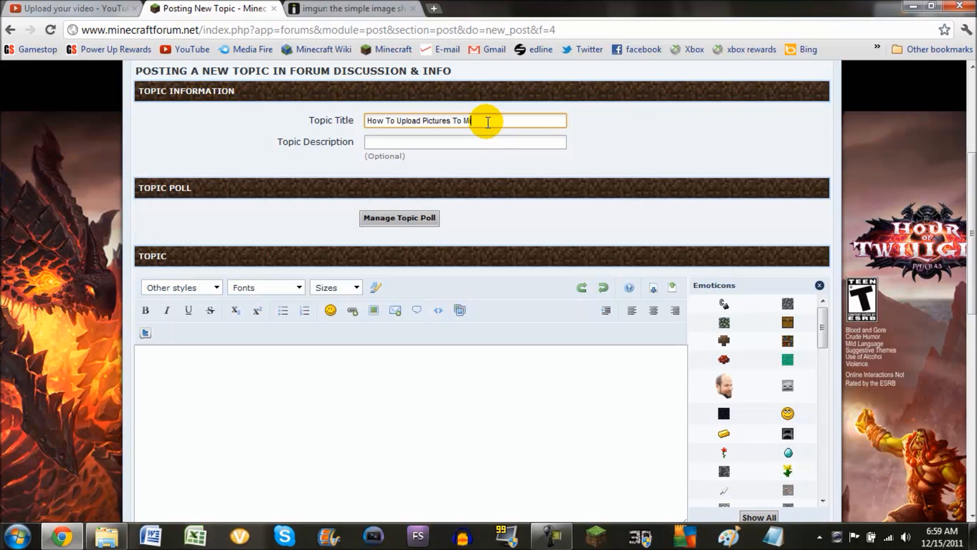
{"action": "type", "text": "necraft For"}
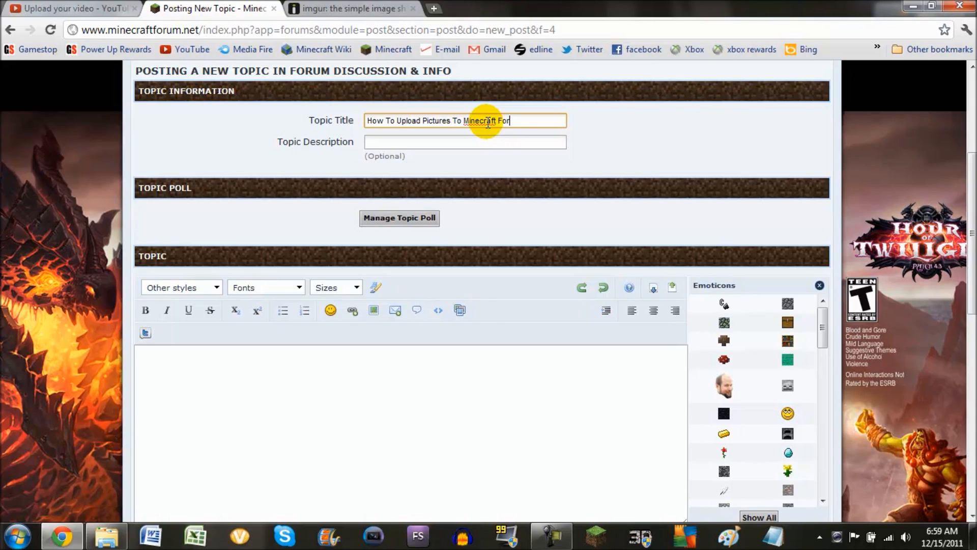
{"action": "type", "text": "um"}
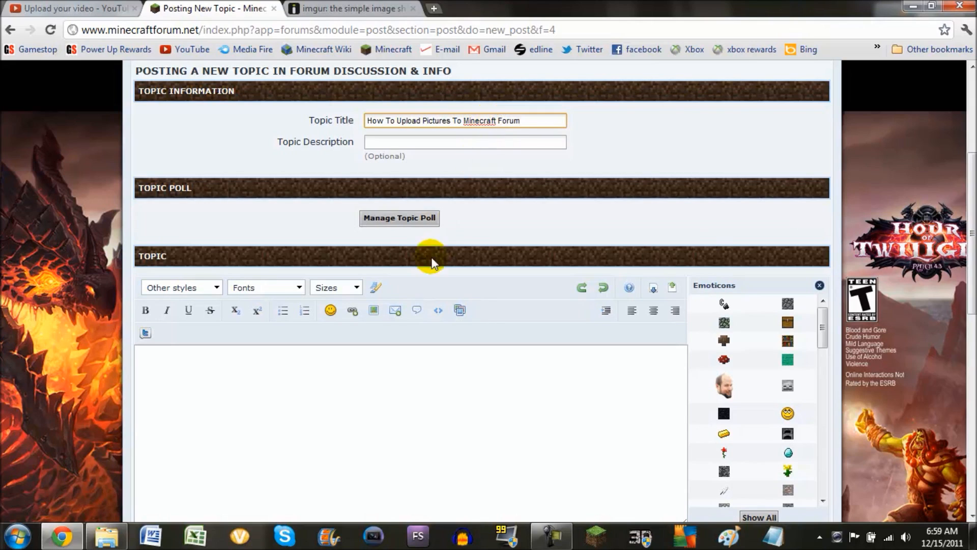
{"action": "type", "text": "[IMG]http://i.imgur.com/J1jtD.png[/IMG]"}
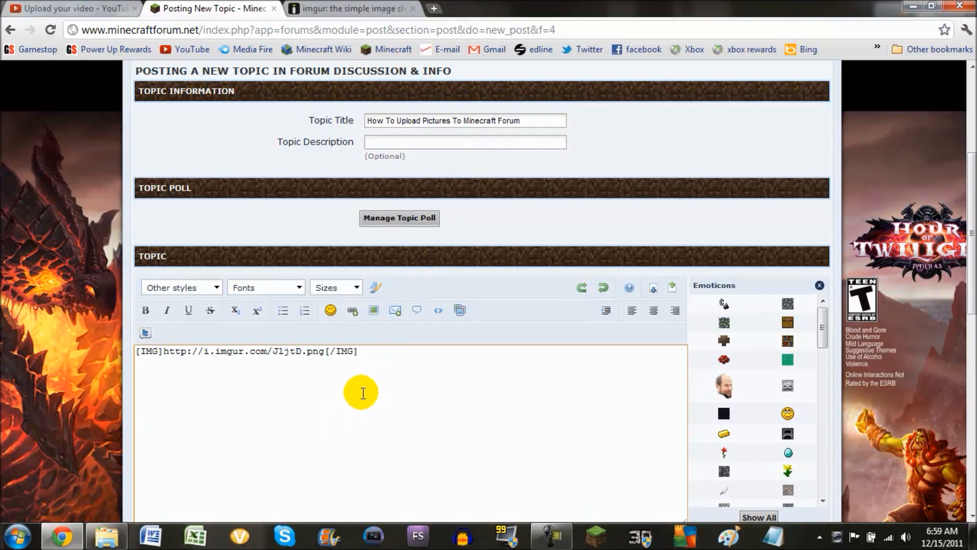
Preview the post to see the fire-letter 353blaze image, then scroll down to the editor.
{"action": "left_click", "coordinate": [494, 240]}
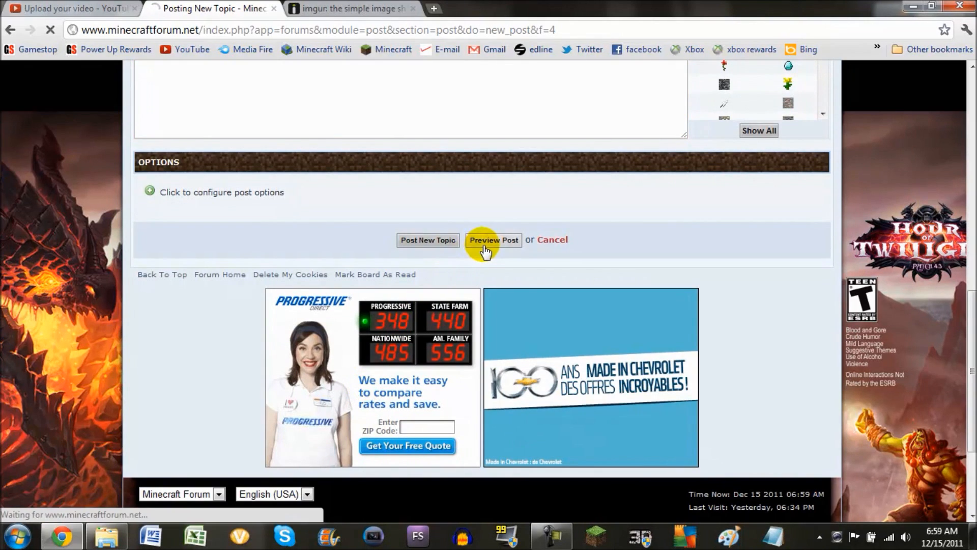
{"action": "left_click", "coordinate": [493, 239]}
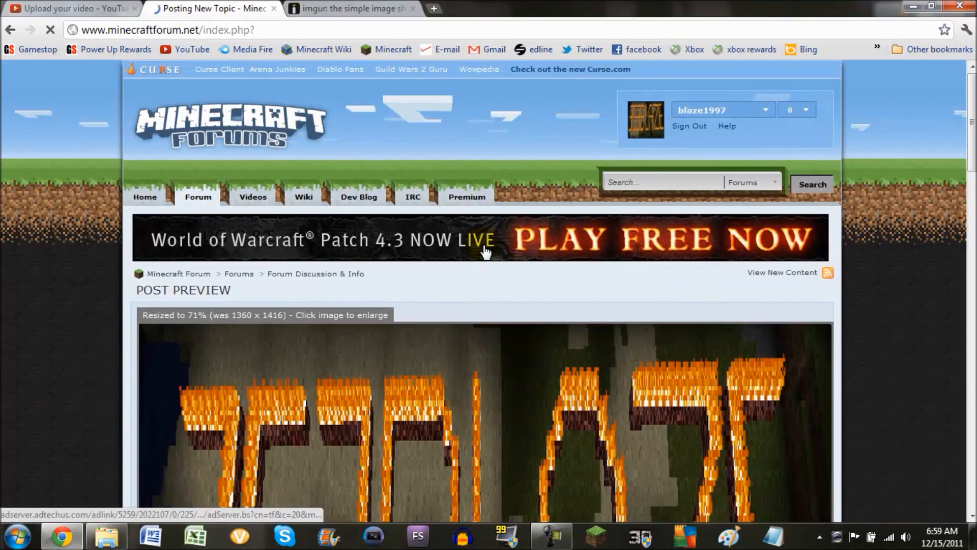
{"action": "scroll", "scroll_direction": "down", "scroll_amount": 3}
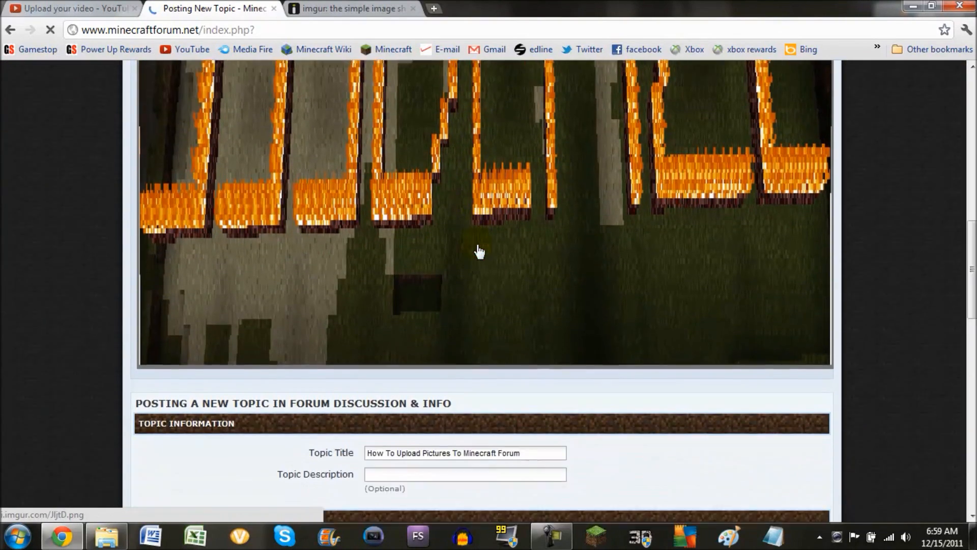
{"action": "scroll", "scroll_direction": "down", "scroll_amount": 3}
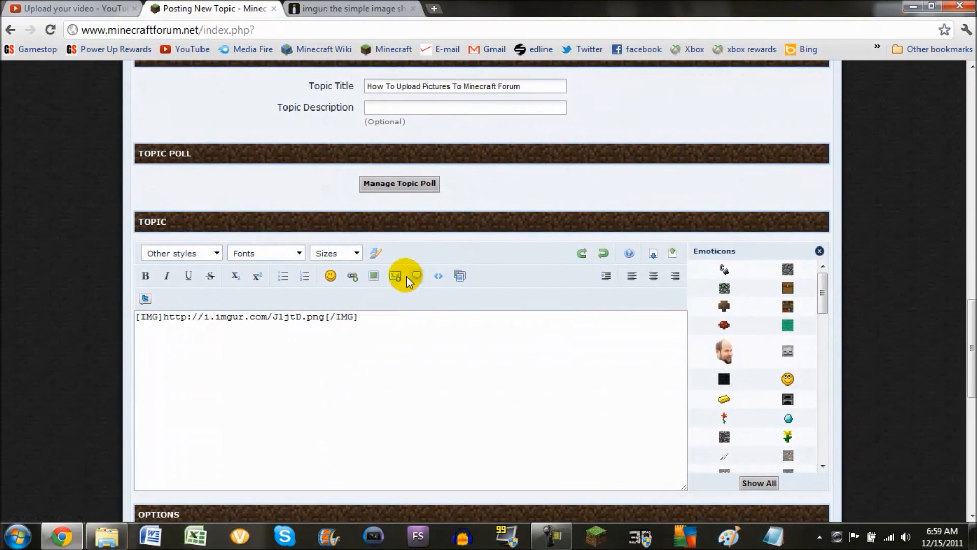
{"action": "left_click", "coordinate": [395, 275]}
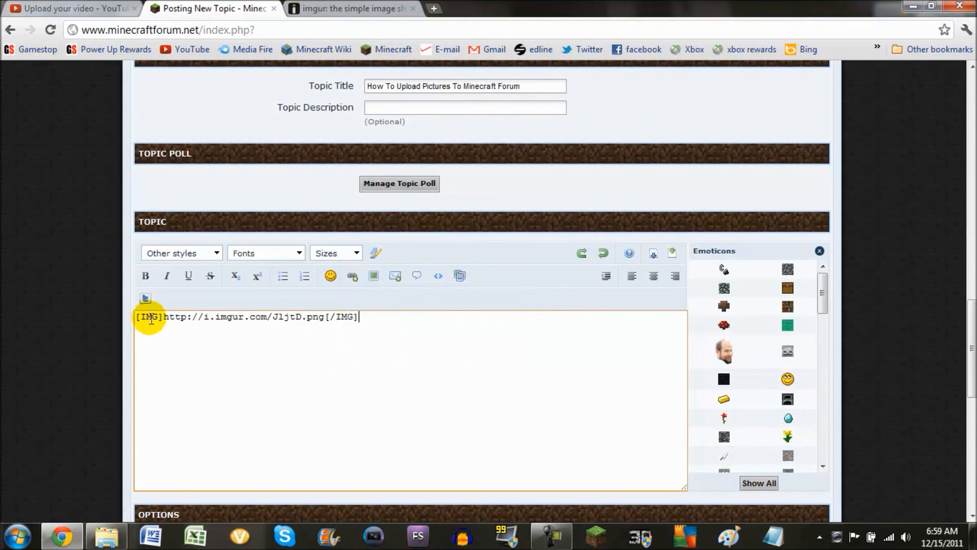
{"action": "mouse_move", "coordinate": [357, 335]}
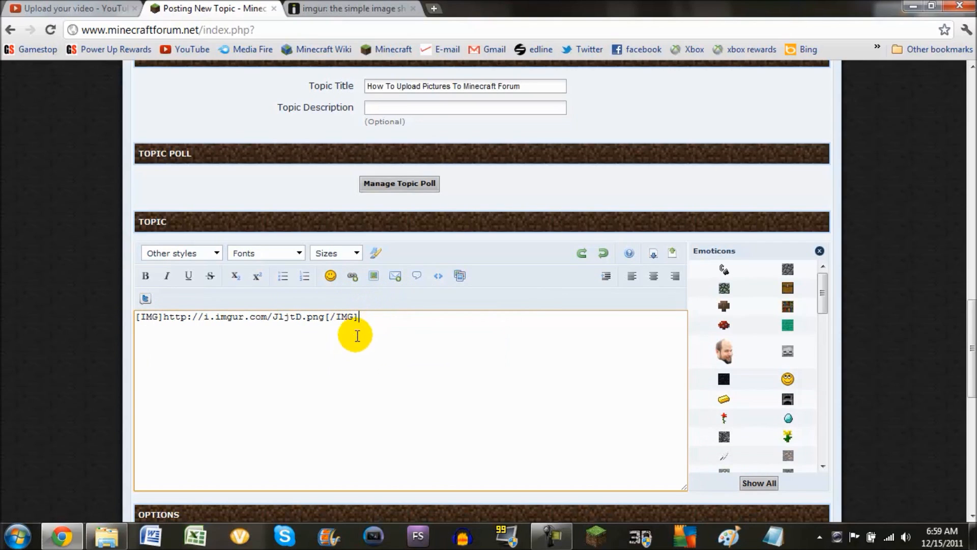
{"action": "mouse_move", "coordinate": [361, 356]}
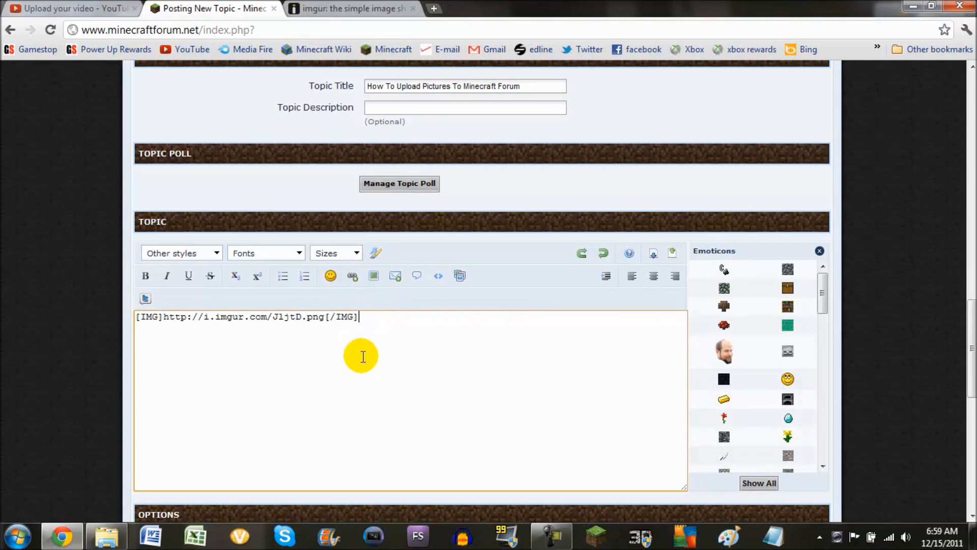